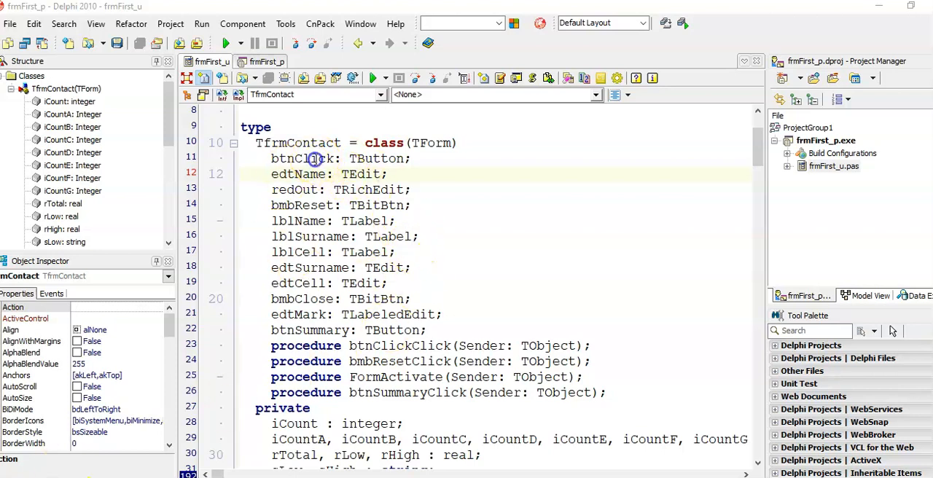
mouse_move(297, 221)
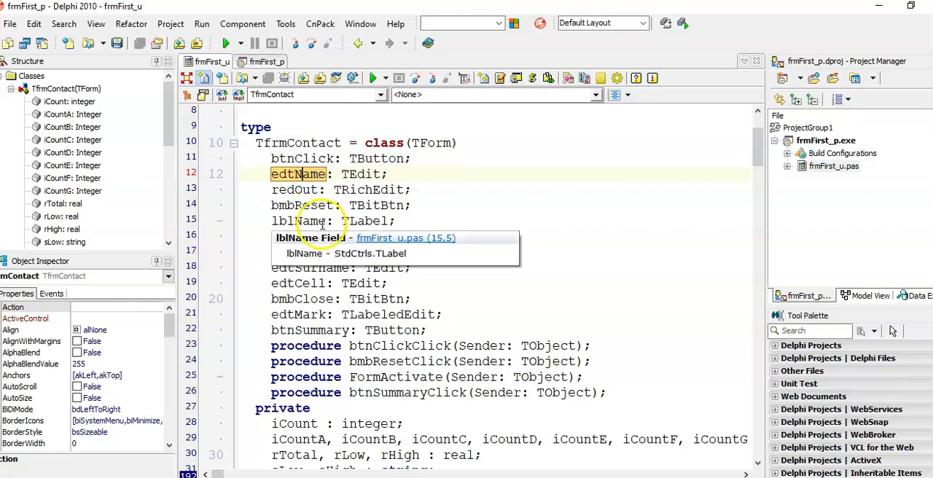
mouse_move(362, 154)
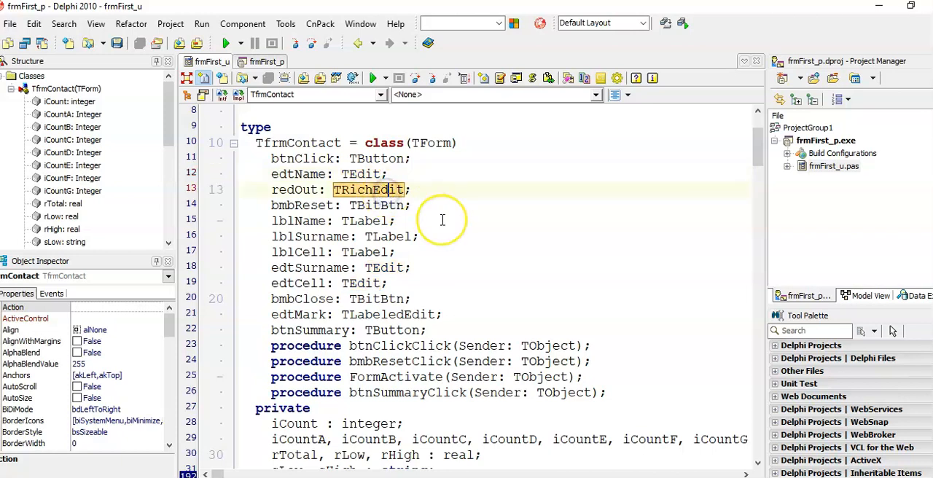
mouse_move(409, 159)
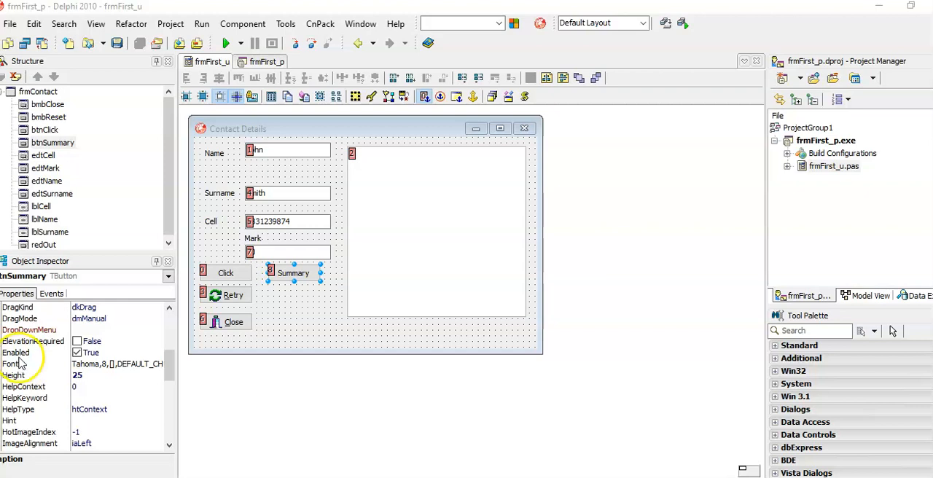
mouse_move(64, 363)
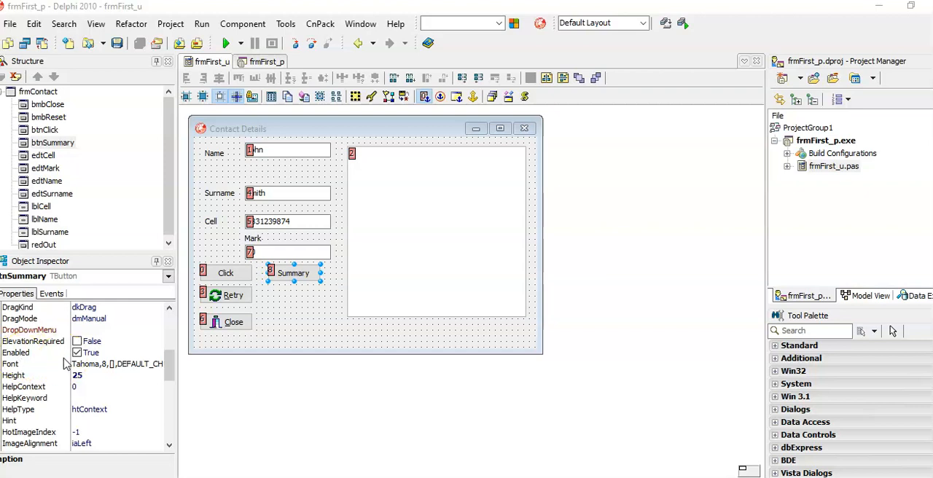
- Review btnSummary's properties down to tab order, visibility and width without changing them
scroll("down", 3)
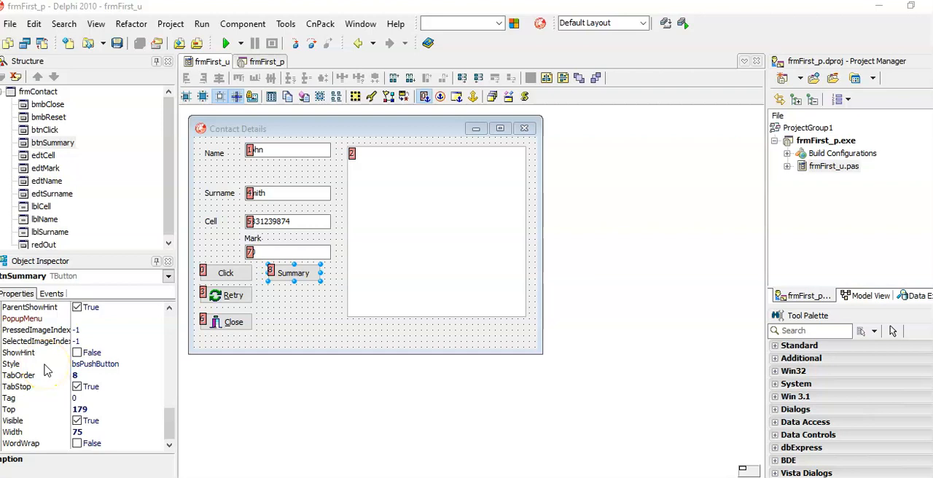
mouse_move(47, 429)
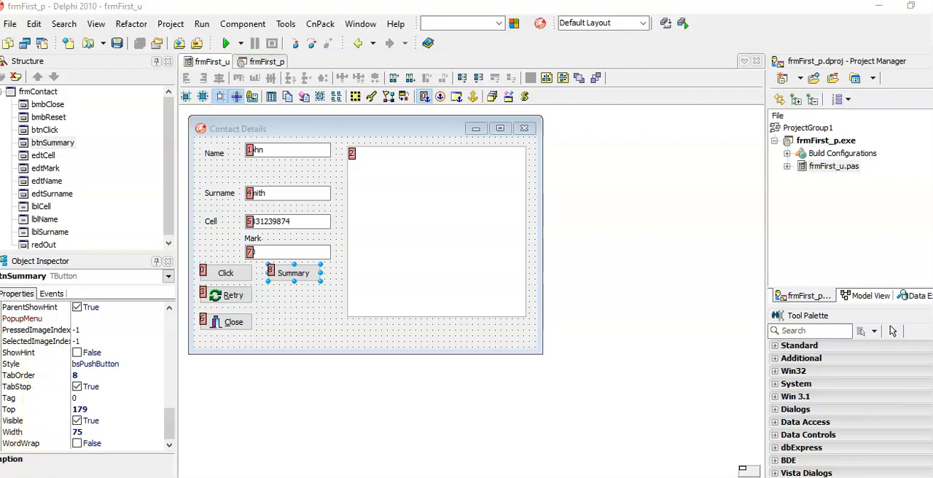
mouse_move(275, 321)
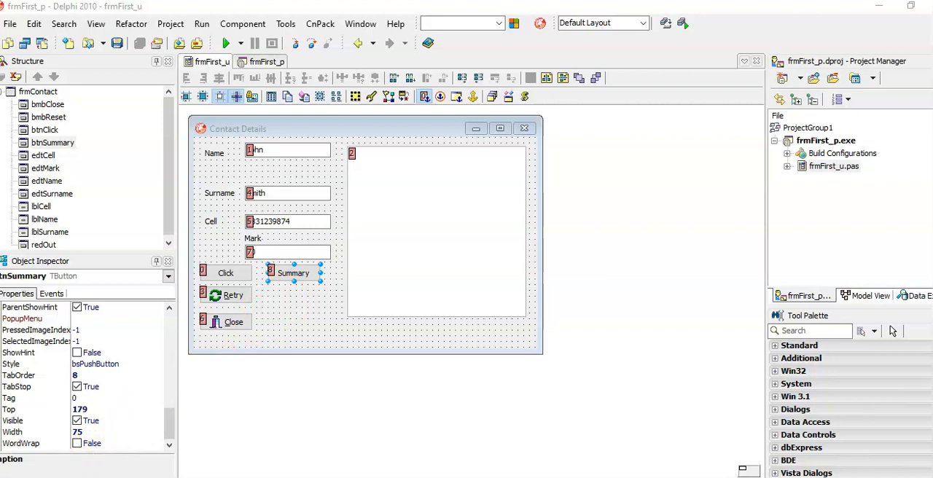
mouse_move(277, 443)
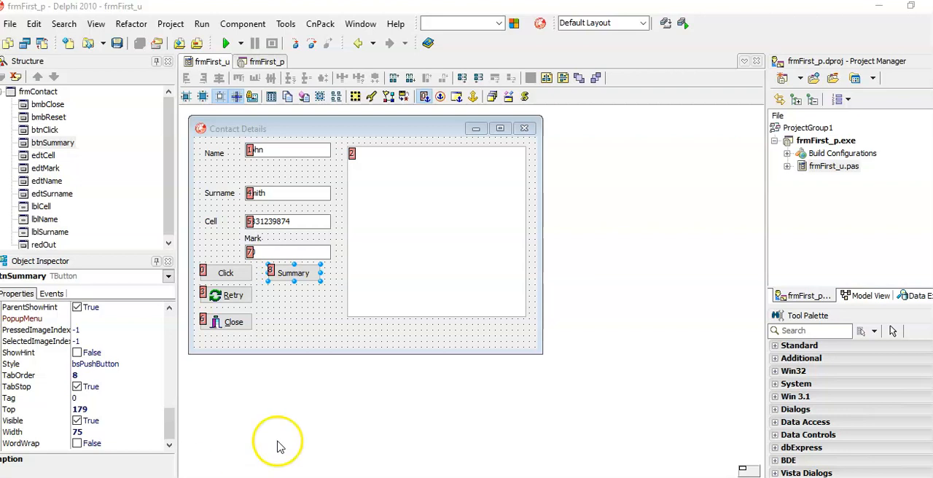
mouse_move(496, 298)
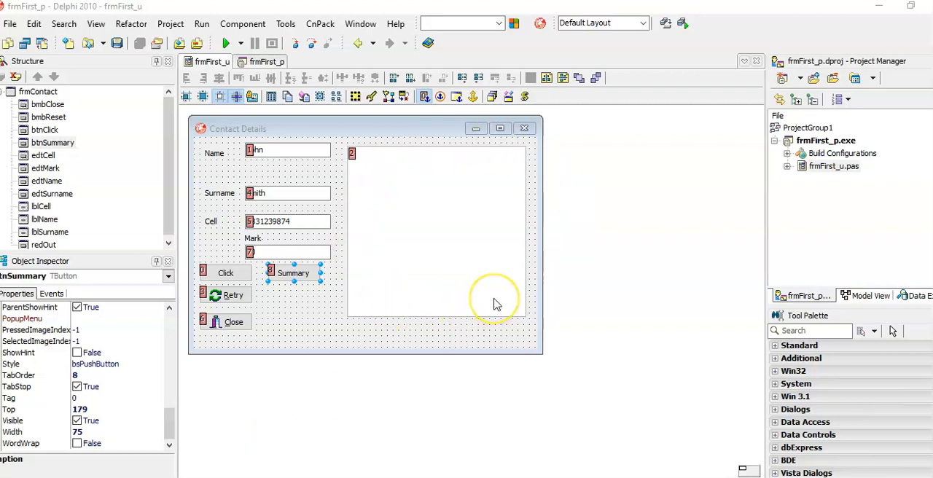
mouse_move(396, 241)
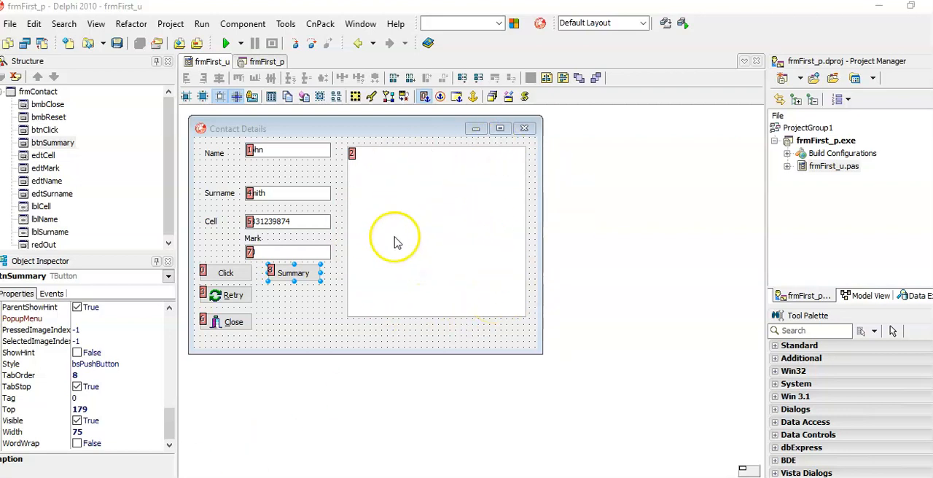
mouse_move(304, 198)
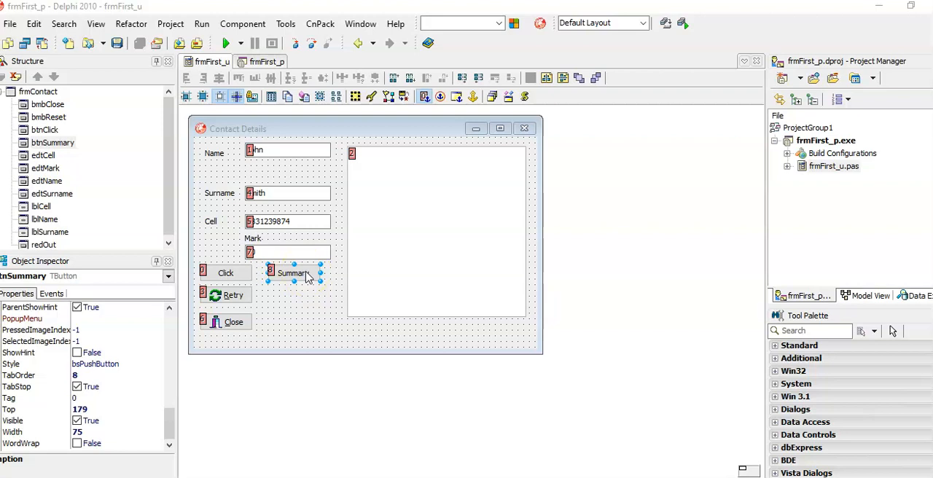
mouse_move(306, 277)
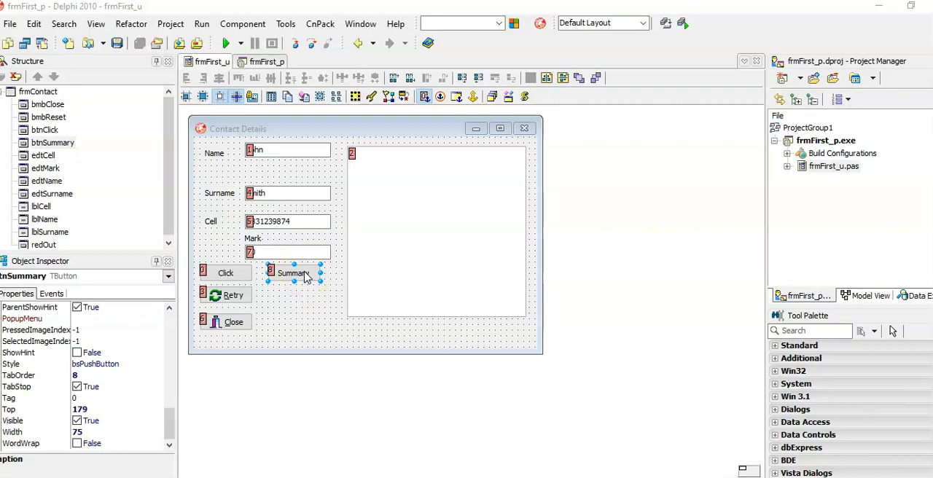
- Jump from the Summary button's OnClick event to the btnSummaryClick handler code
left_click(51, 293)
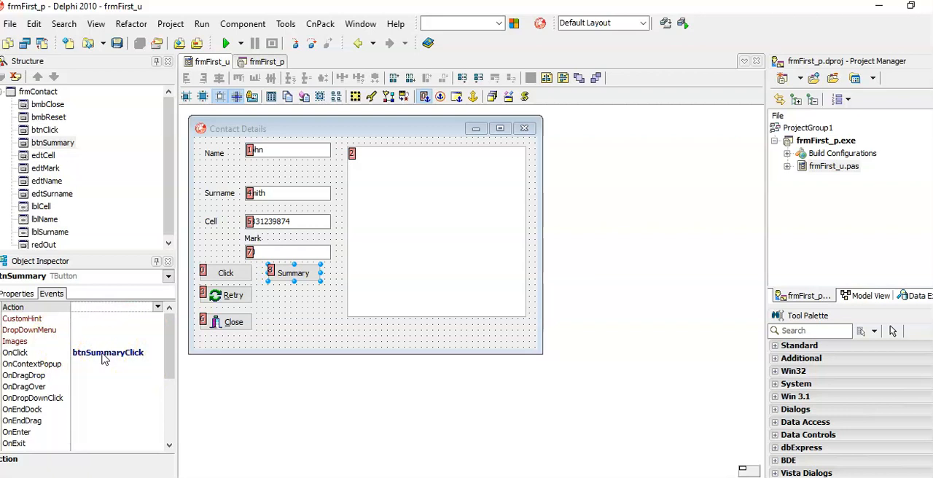
double_click(108, 353)
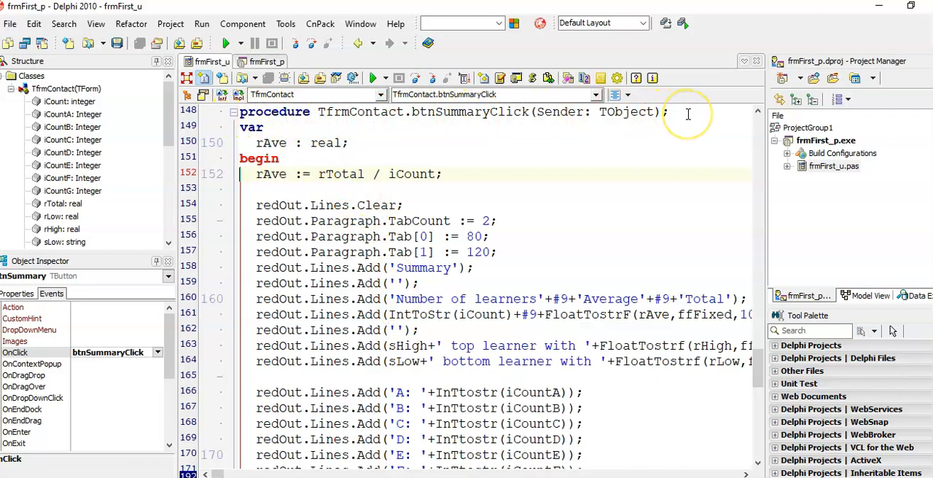
mouse_move(659, 131)
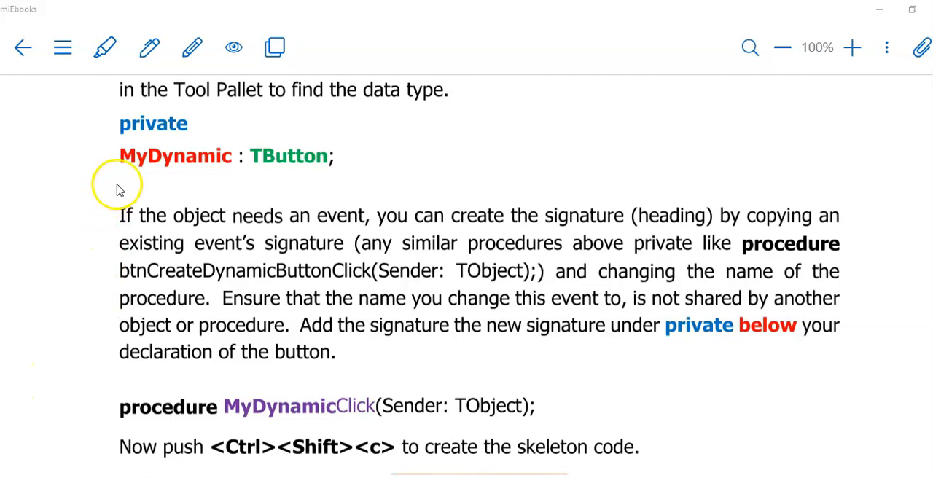
mouse_move(275, 169)
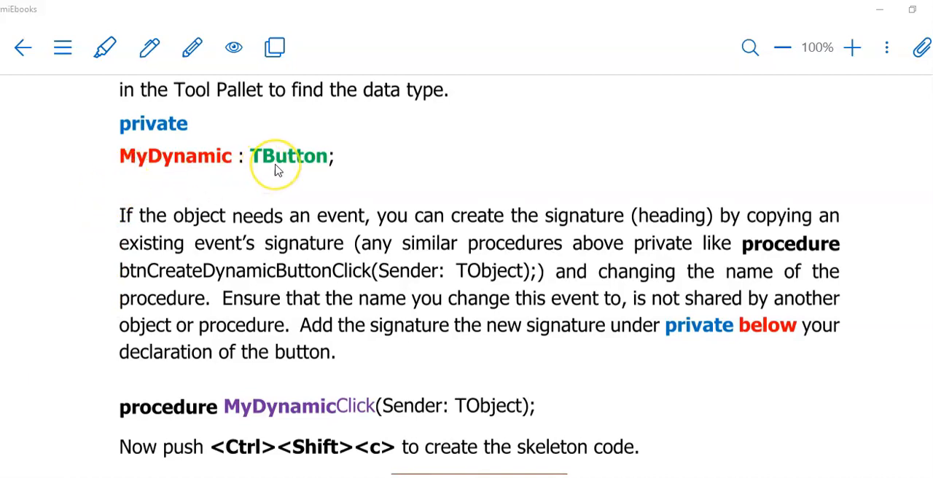
mouse_move(213, 181)
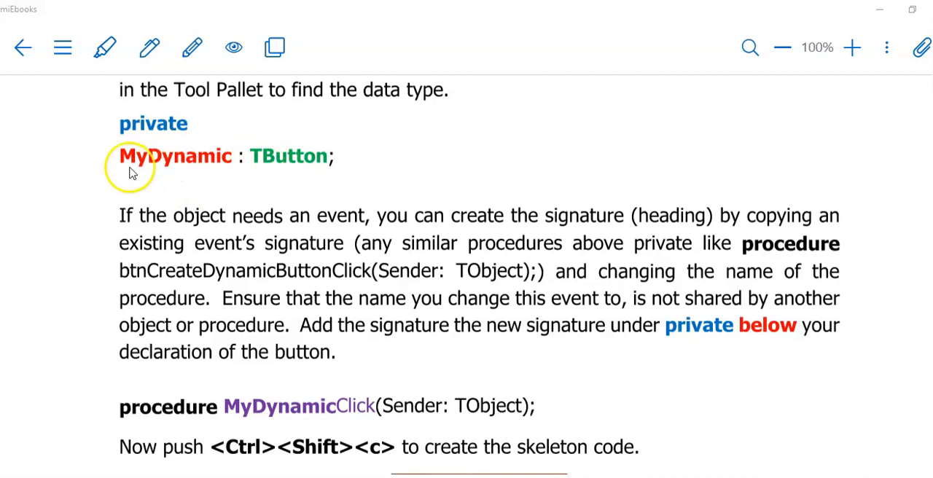
mouse_move(233, 169)
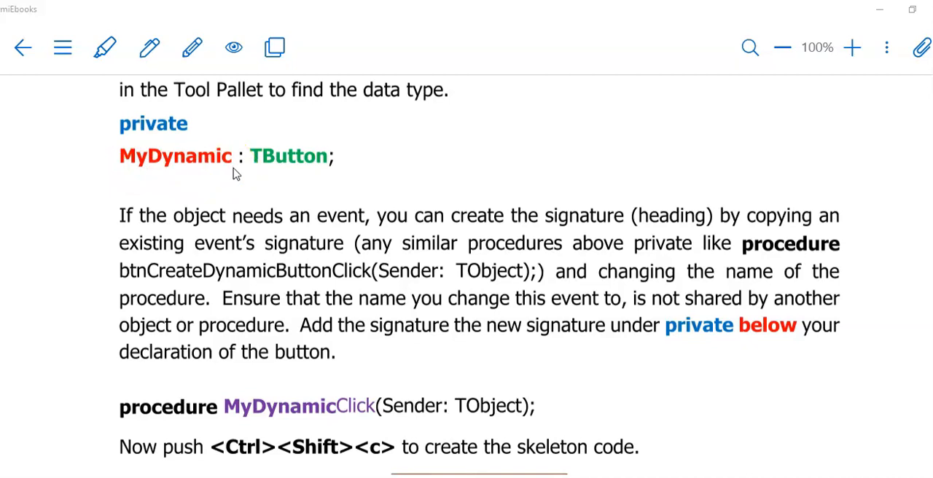
mouse_move(291, 169)
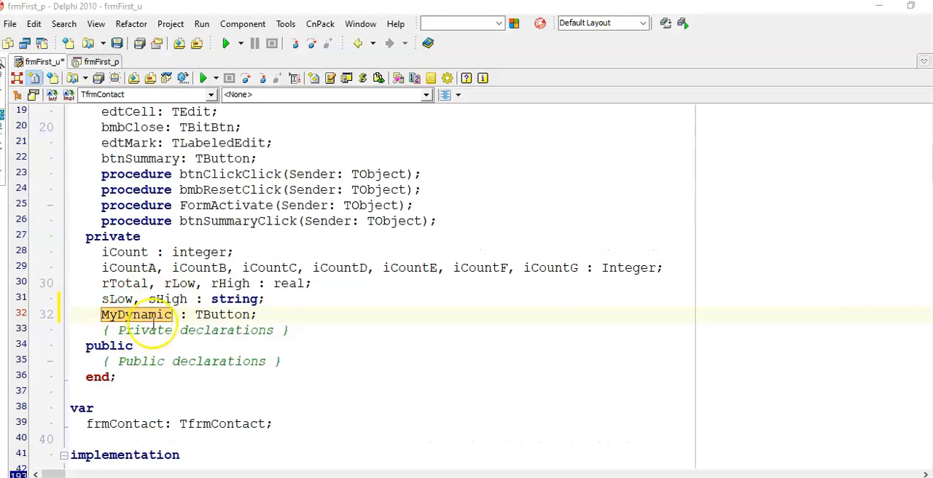
mouse_move(97, 222)
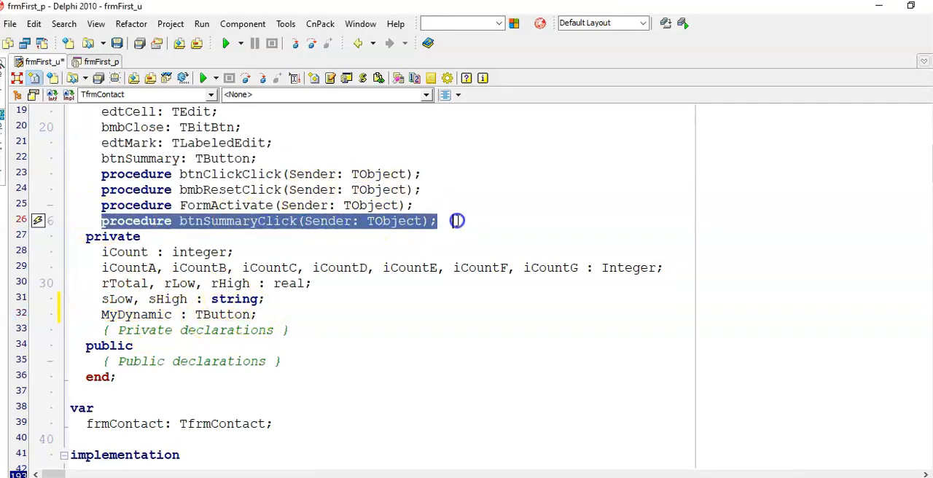
- Place the copied declaration below MyDynamic : TButton and rename it to MyDynamicClick
left_click(263, 315)
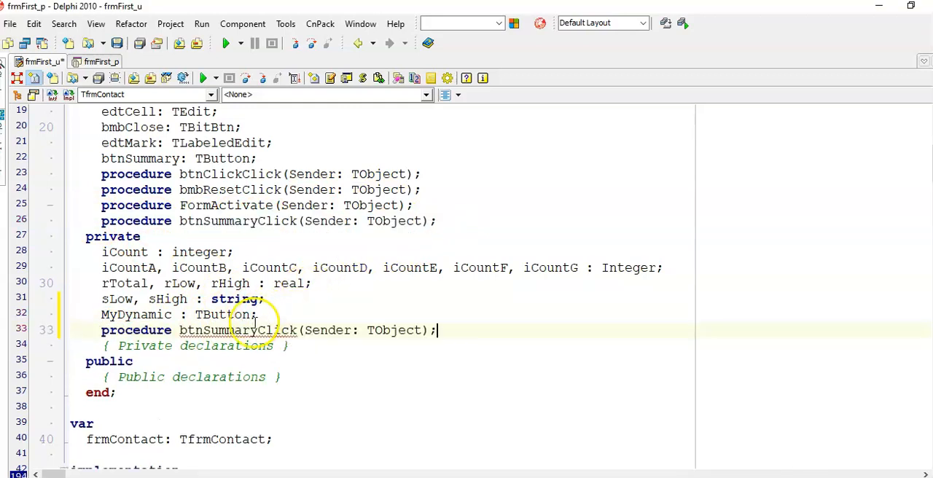
double_click(218, 329)
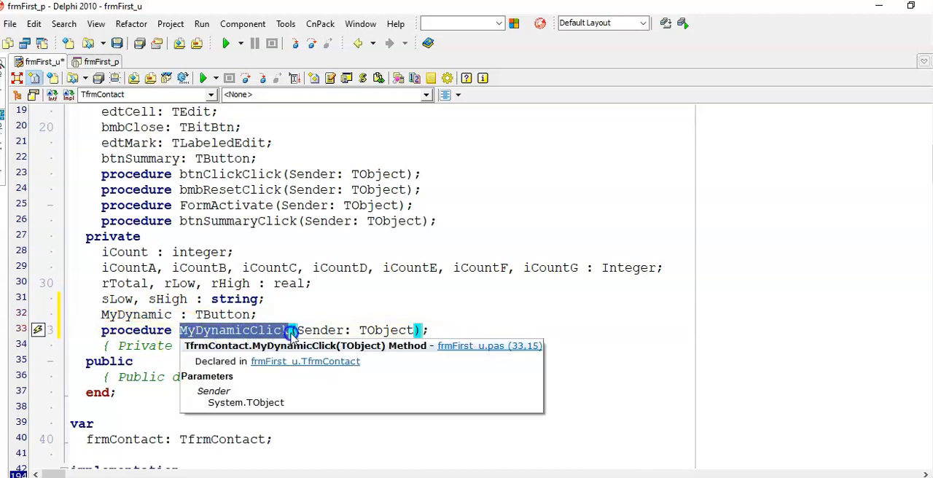
mouse_move(182, 330)
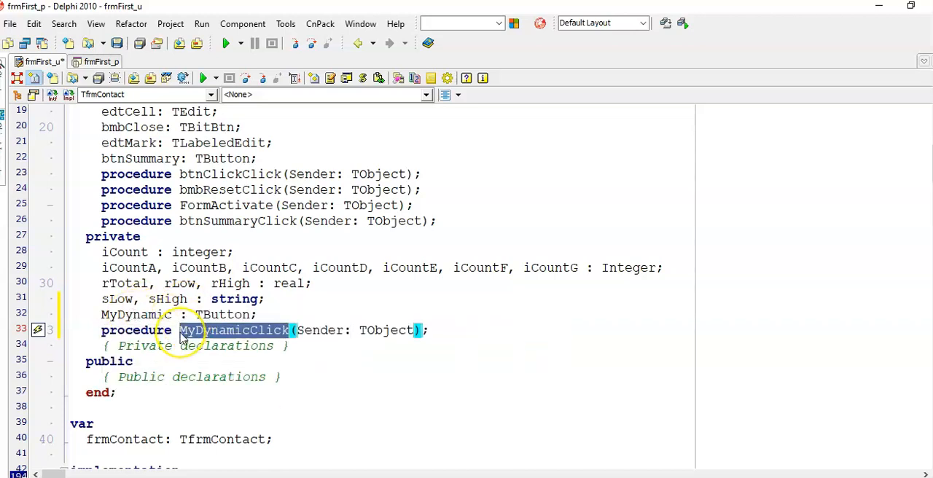
mouse_move(466, 324)
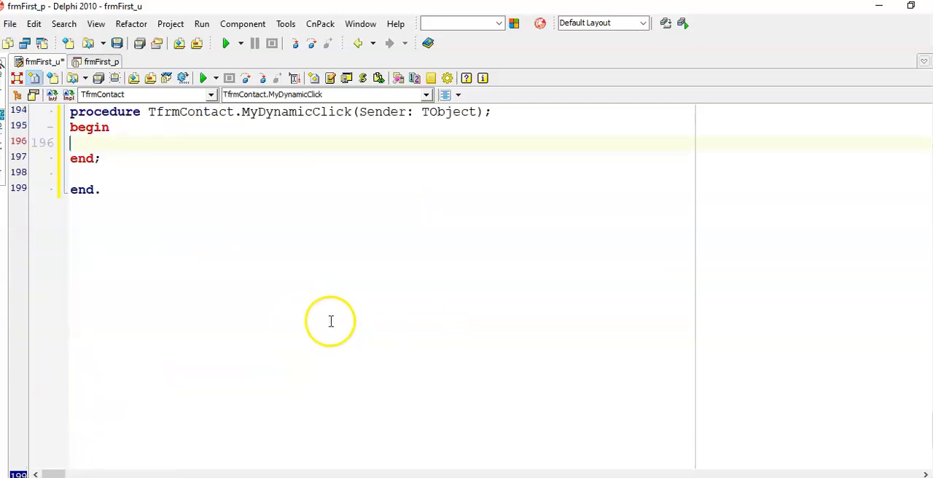
mouse_move(321, 319)
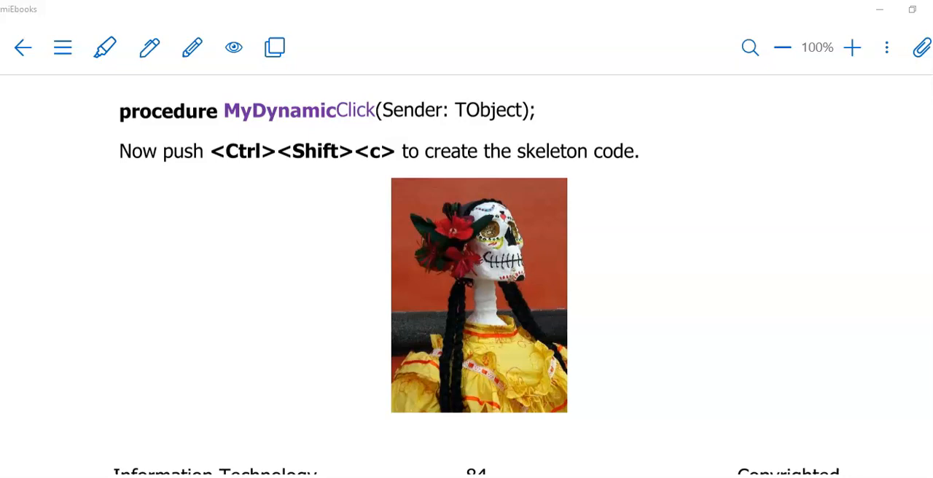
mouse_move(168, 444)
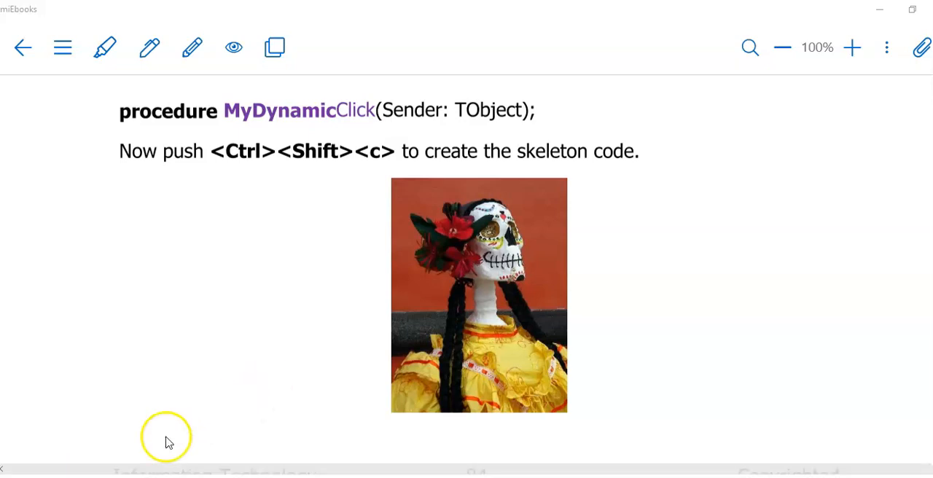
- Move the eBook to the steps on instantiating MyDynamic with TButton.Create
scroll("down", 3)
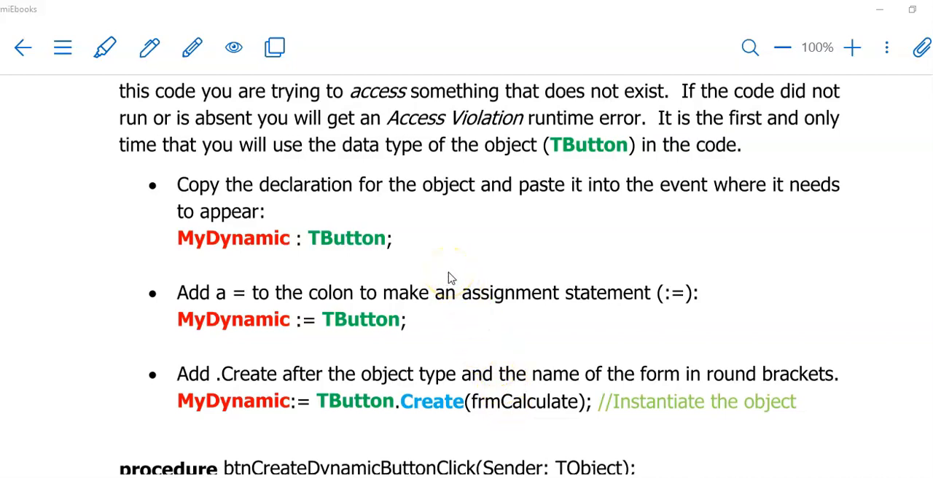
mouse_move(583, 415)
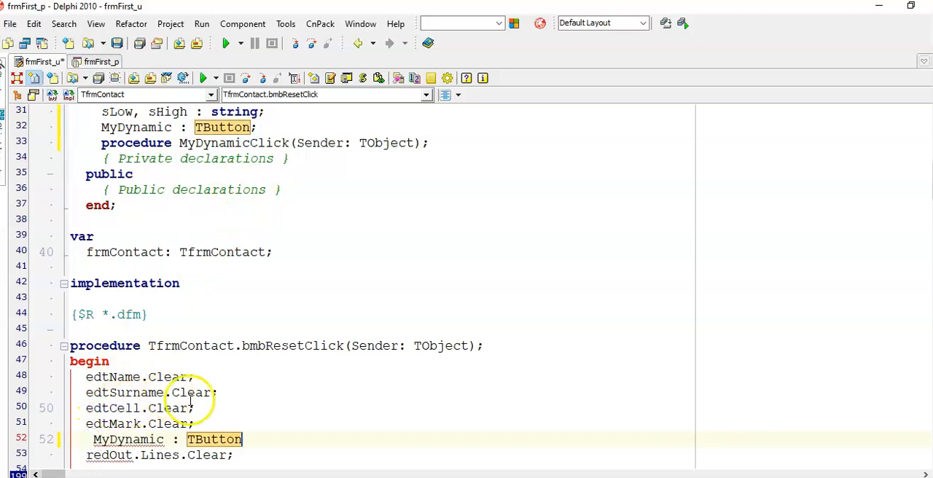
mouse_move(274, 387)
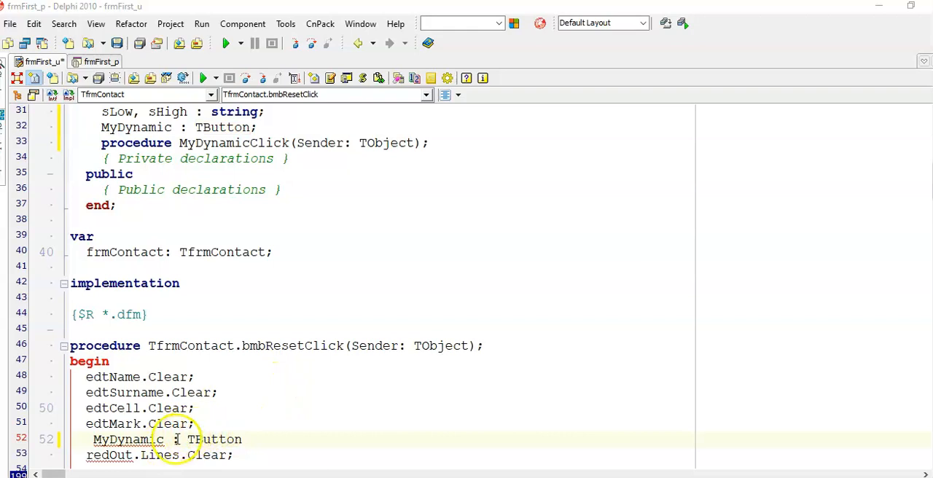
- Write 'MyDynamic := TButton.Create(frmContact' in the reset click handler
type(":=")
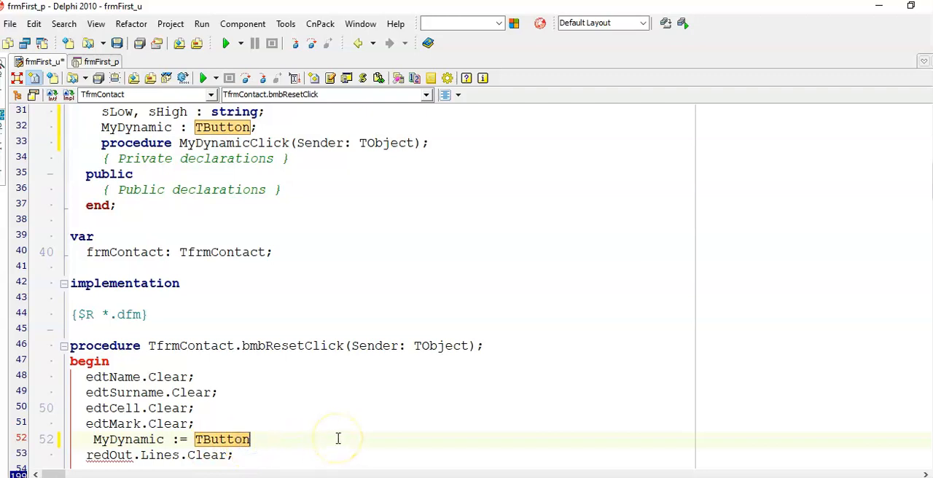
type(".Create();")
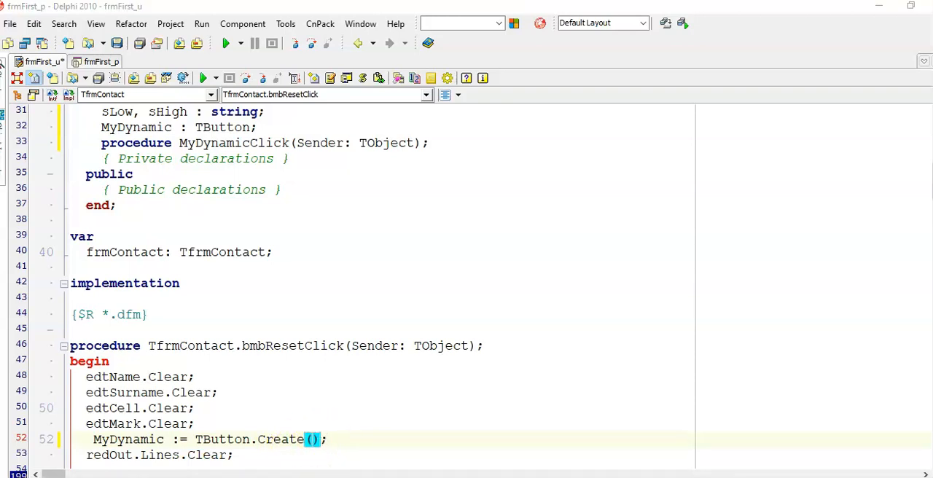
type("frmContact")
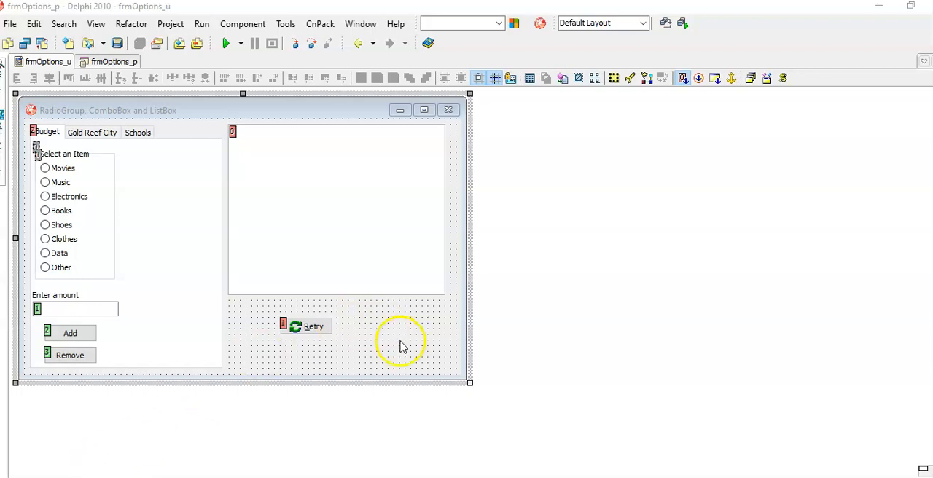
mouse_move(423, 338)
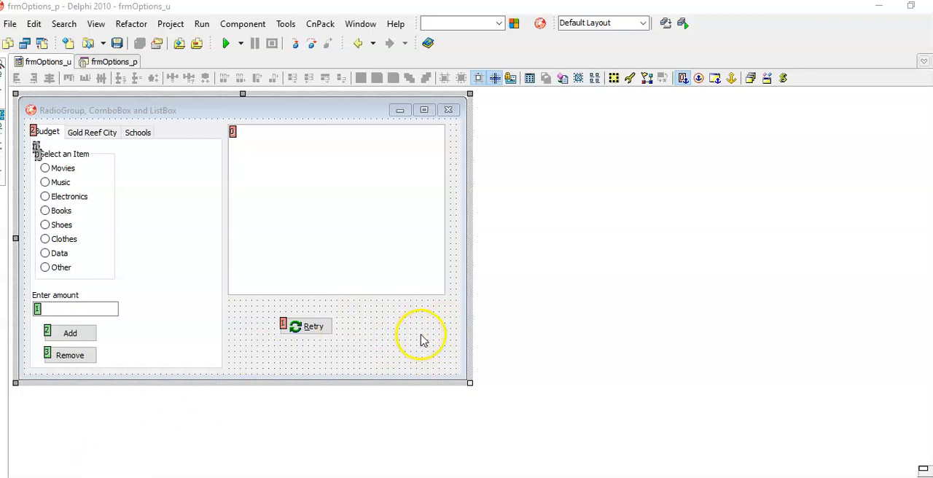
mouse_move(143, 180)
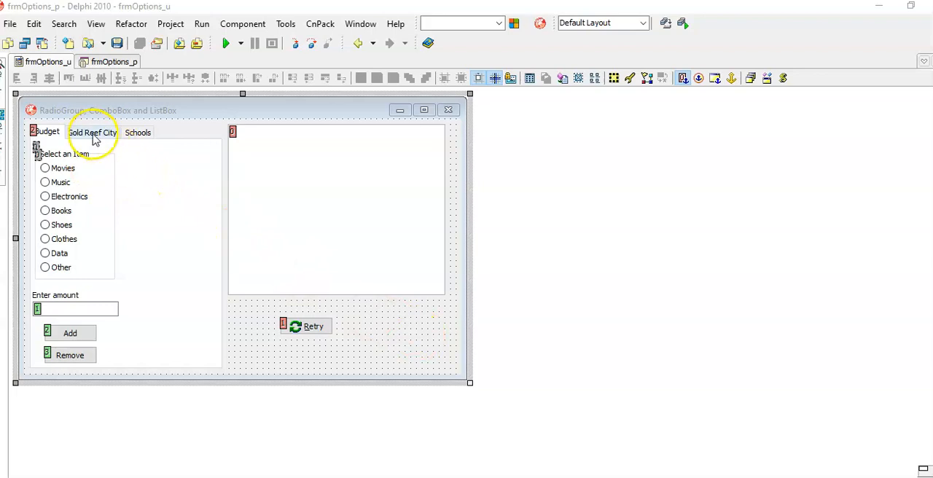
- Show the frmOptions form with its Budget, Gold Reef City and Schools pages in the designer
left_click(92, 133)
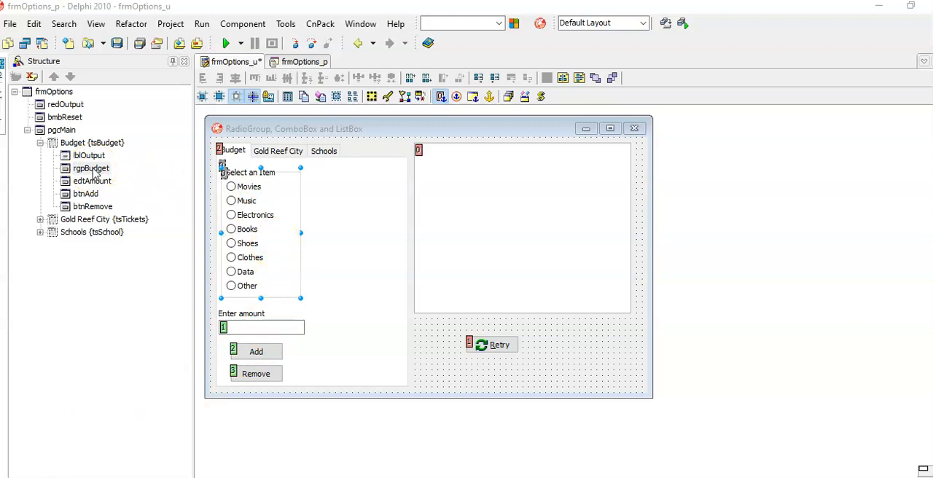
- Select rgpBudget and the Budget tab sheet in the Structure view, then collapse the Budget node
left_click(92, 143)
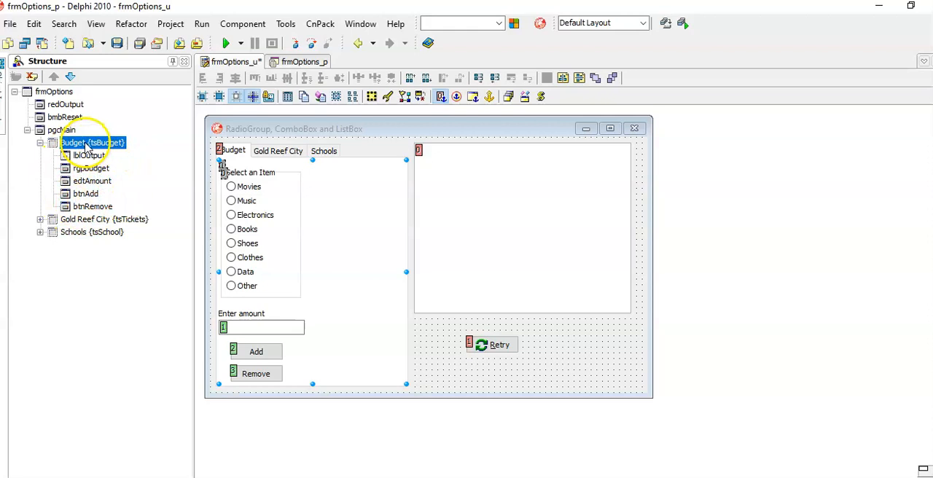
left_click(61, 130)
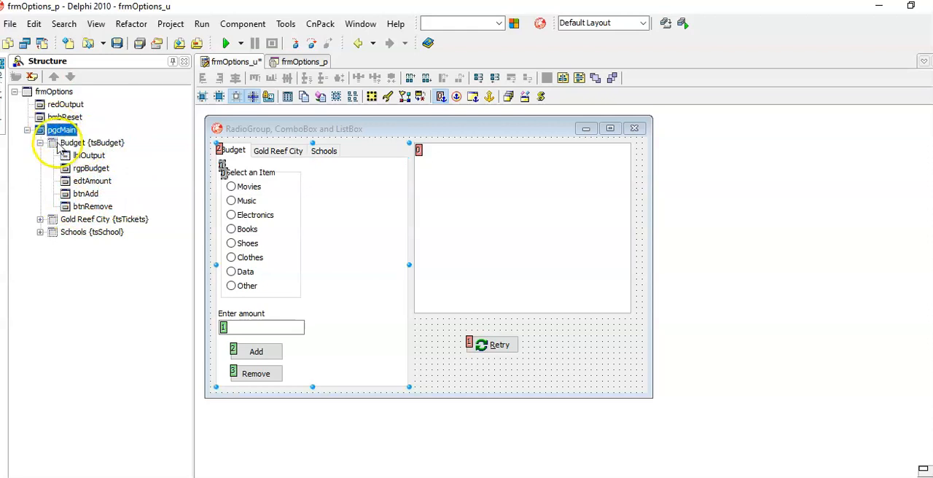
left_click(41, 143)
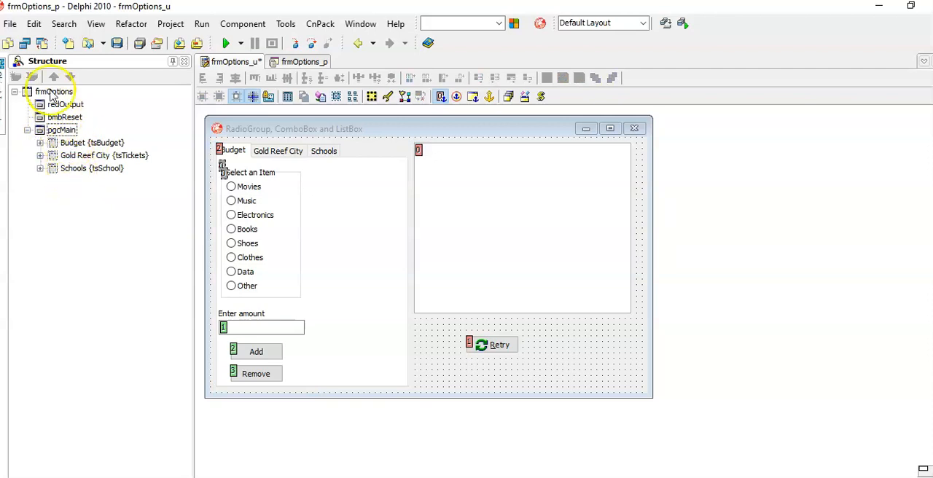
left_click(52, 91)
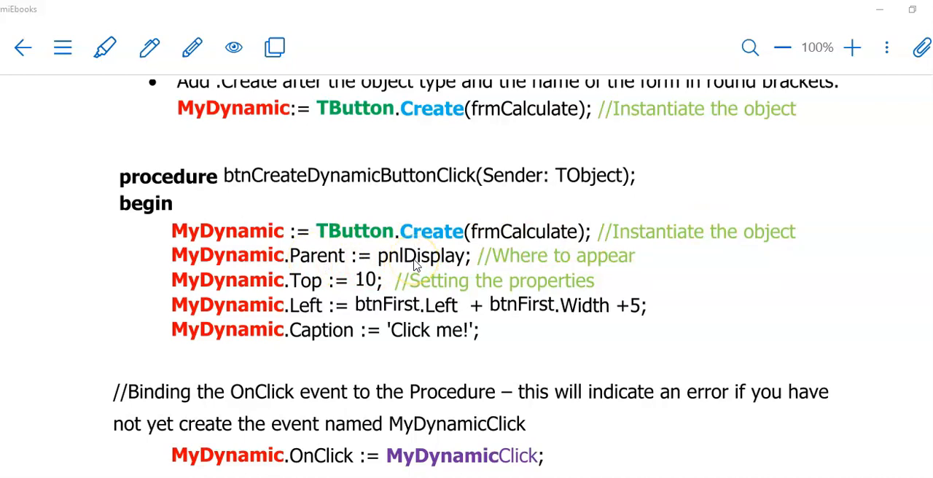
mouse_move(306, 277)
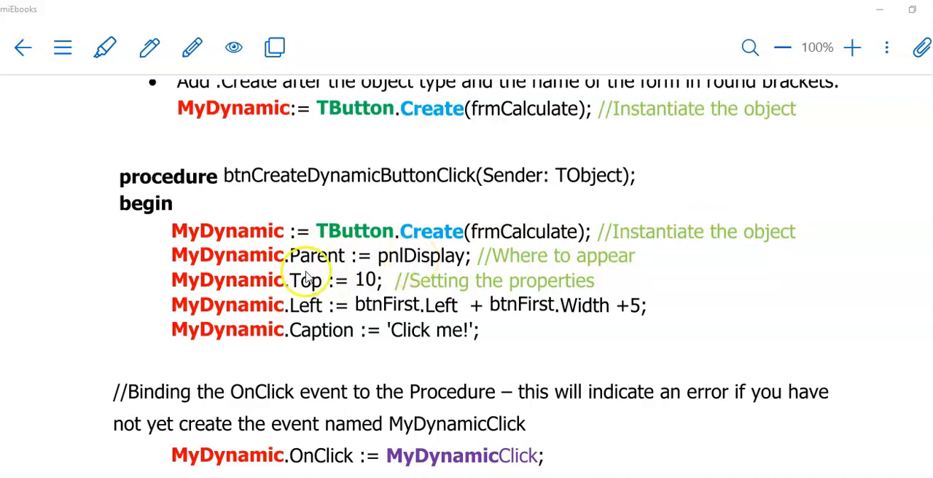
mouse_move(233, 270)
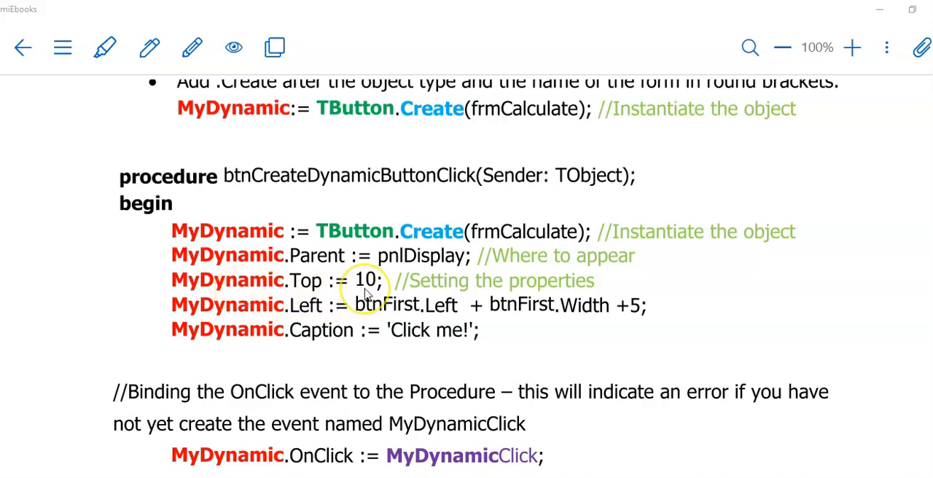
mouse_move(260, 318)
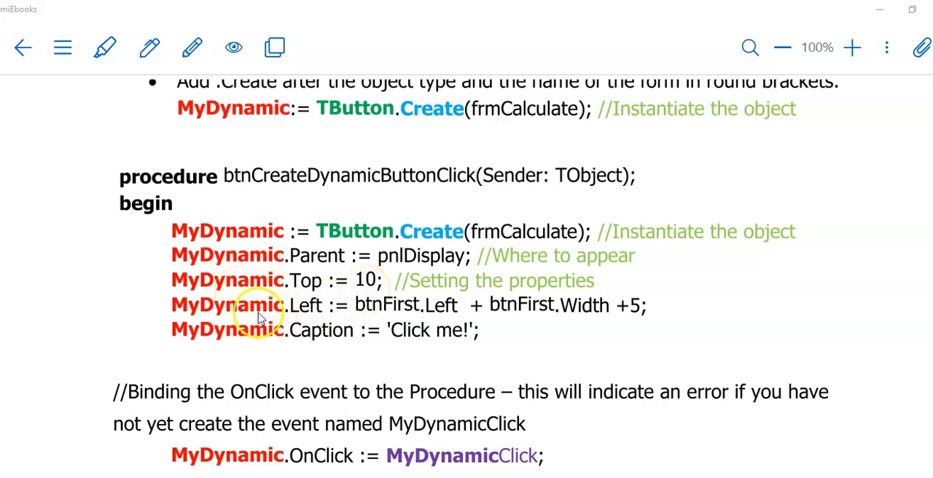
mouse_move(306, 318)
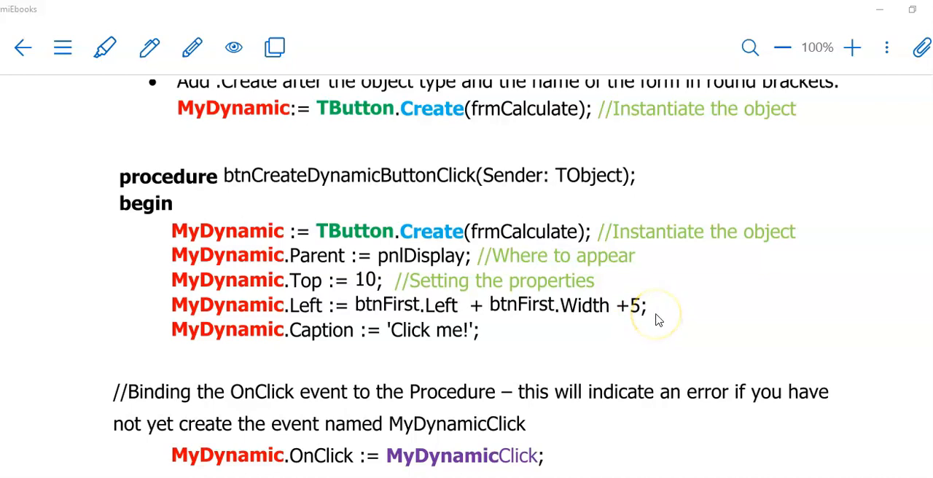
mouse_move(538, 348)
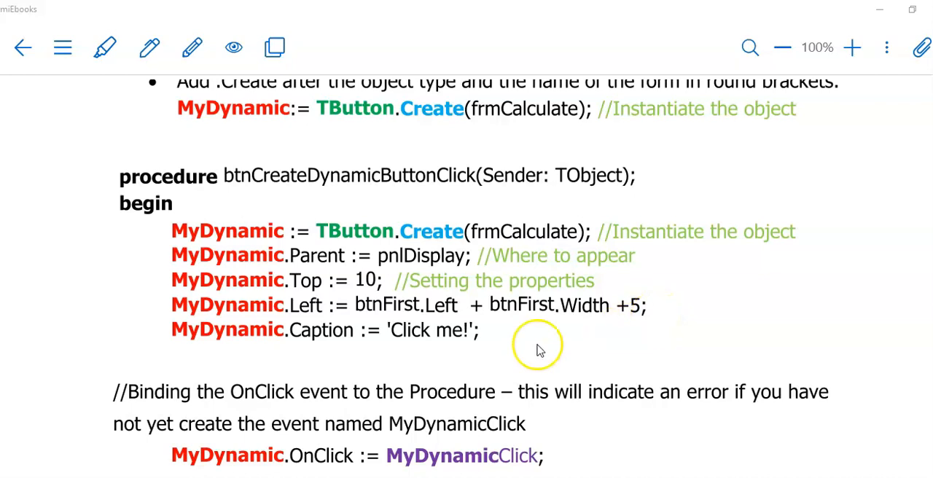
mouse_move(239, 344)
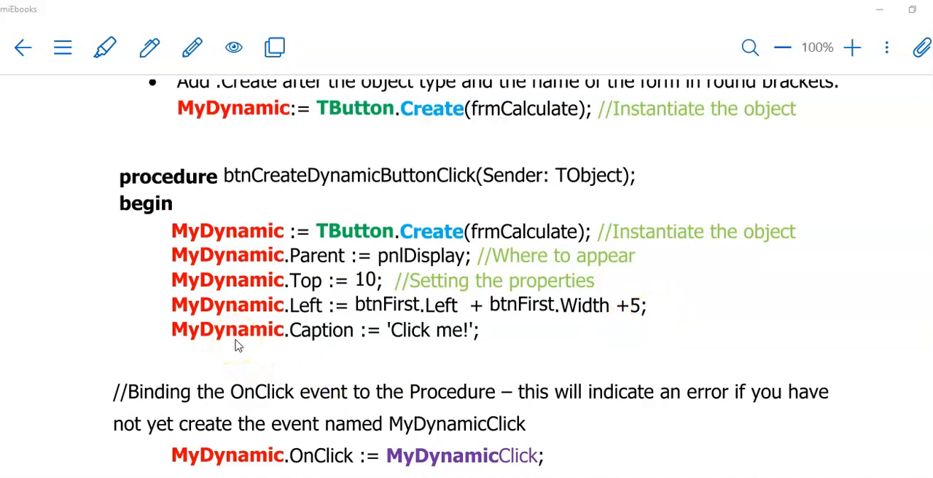
mouse_move(430, 350)
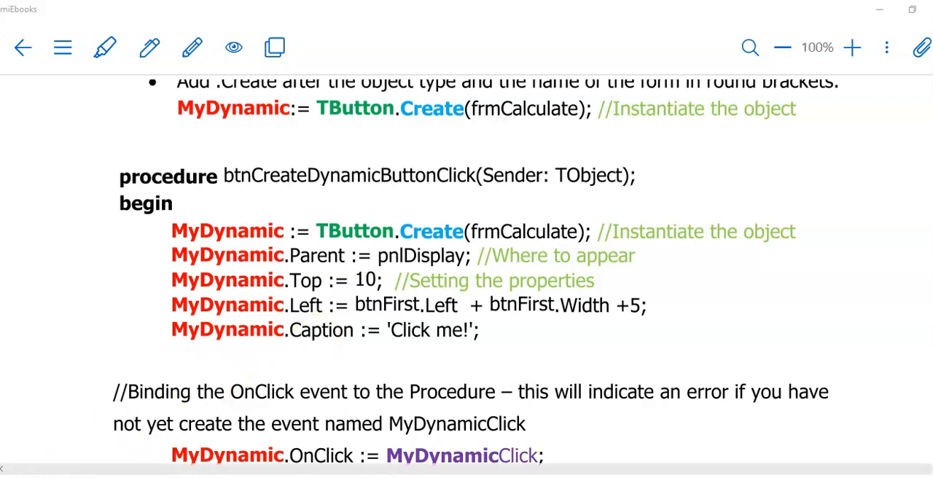
mouse_move(56, 454)
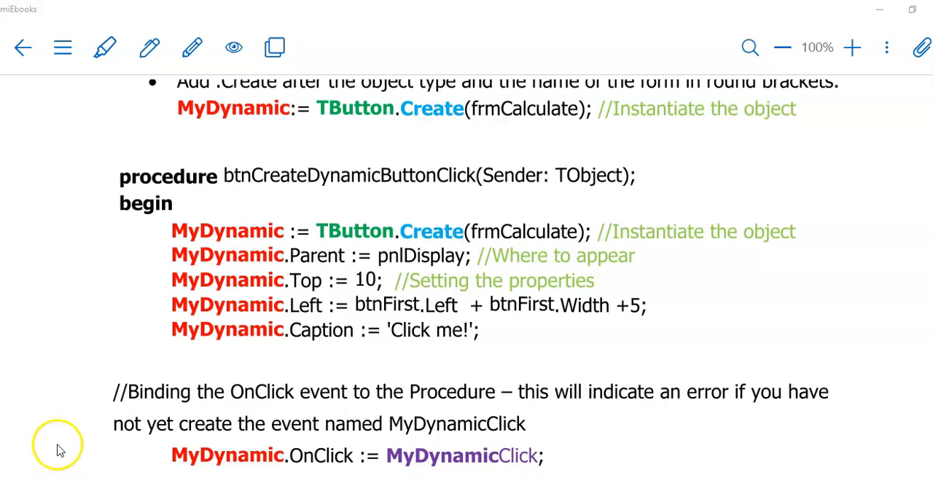
mouse_move(400, 184)
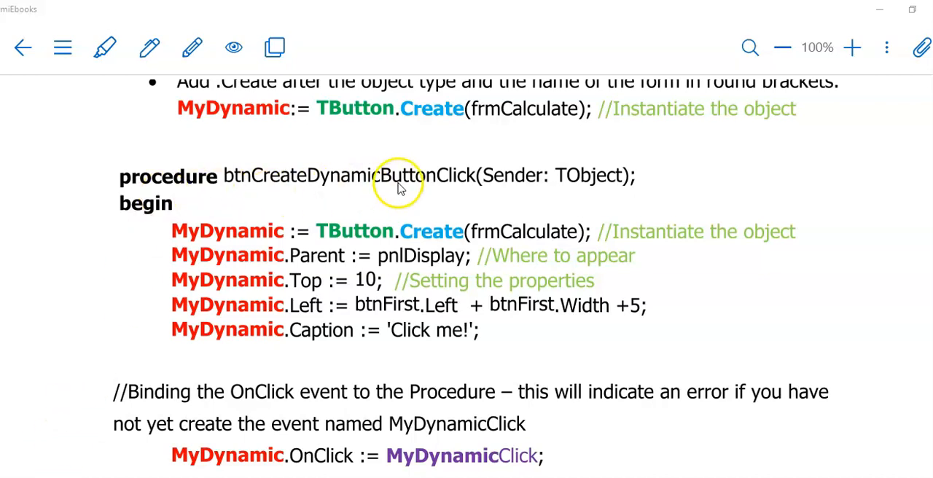
mouse_move(393, 190)
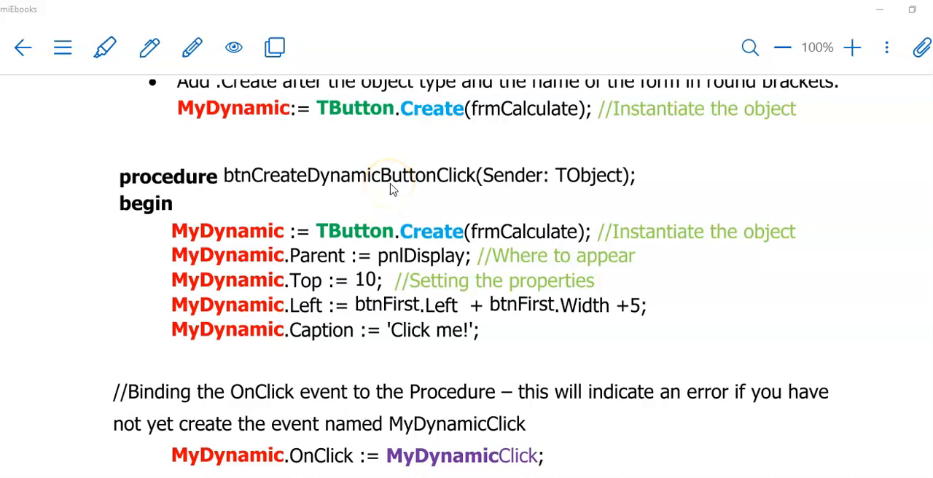
mouse_move(373, 188)
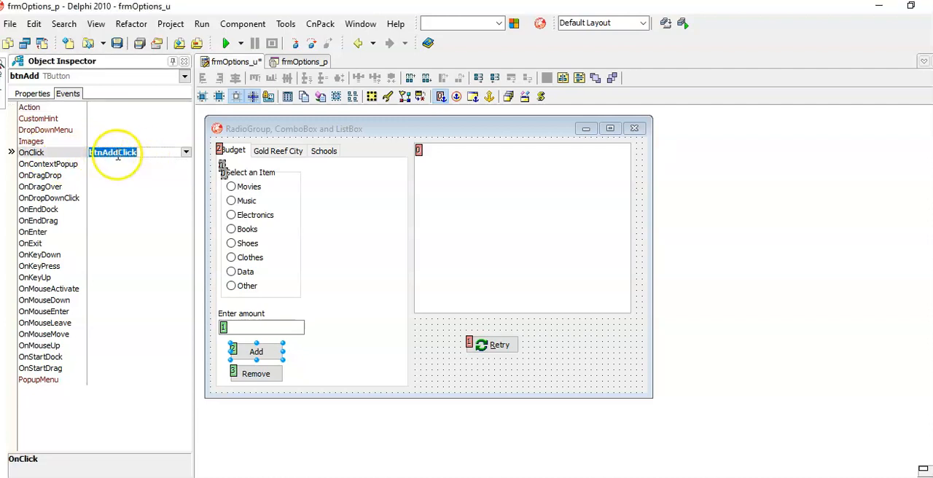
- Jump from the Add button's OnClick event to the btnAddClick handler code
double_click(134, 151)
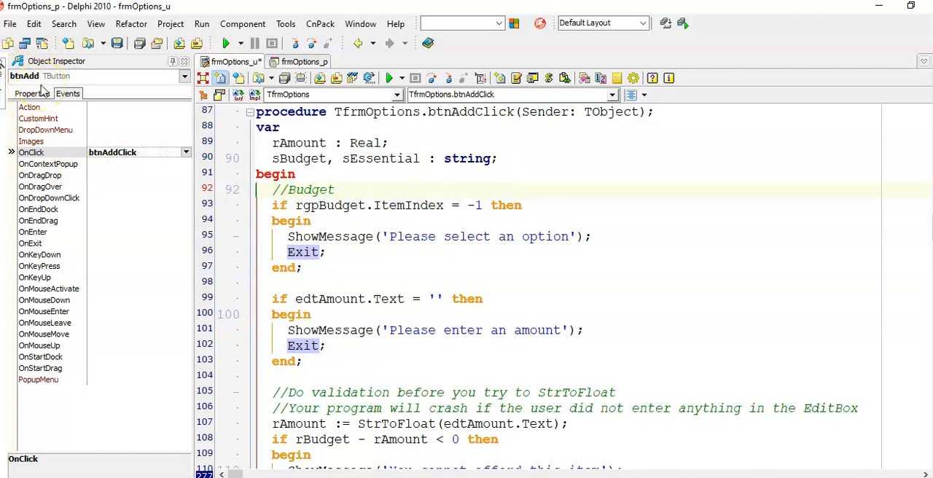
mouse_move(78, 143)
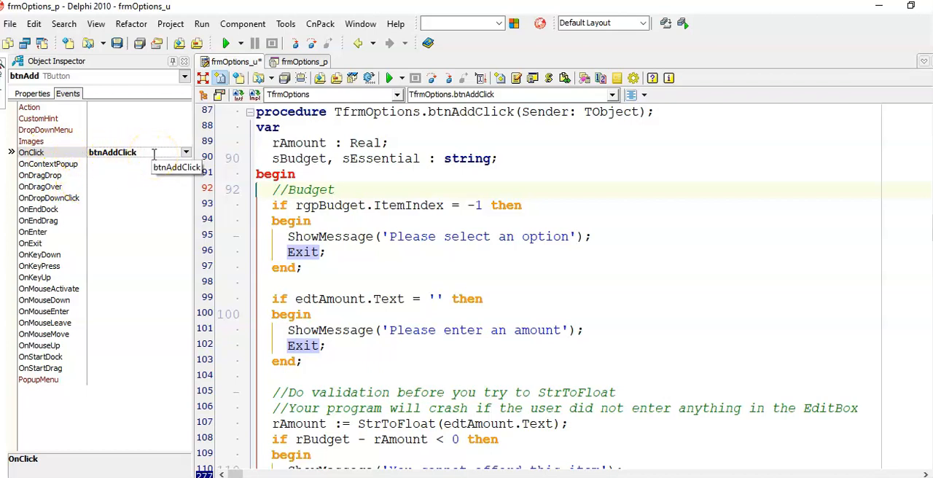
mouse_move(145, 170)
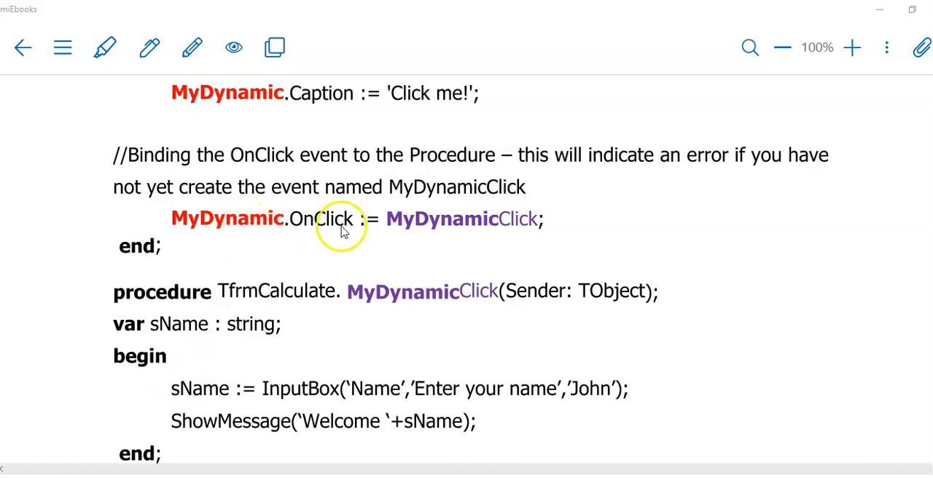
mouse_move(562, 231)
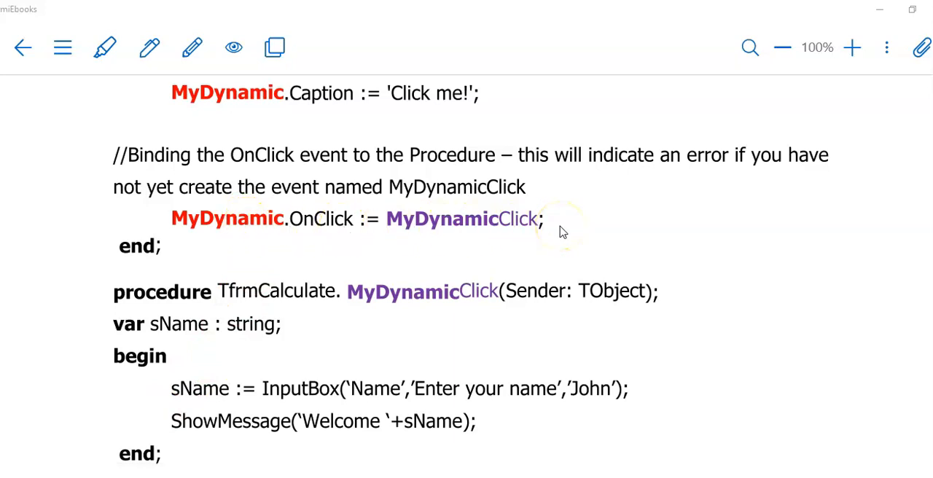
mouse_move(244, 227)
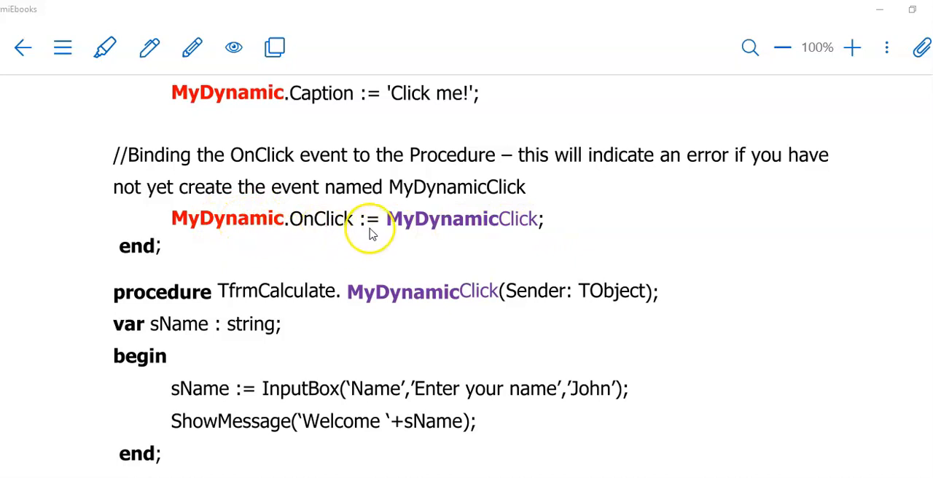
mouse_move(428, 236)
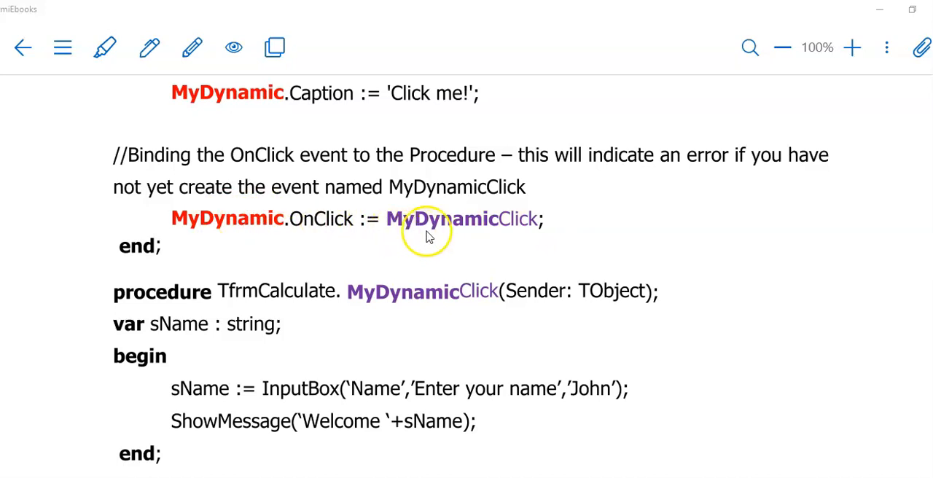
mouse_move(543, 231)
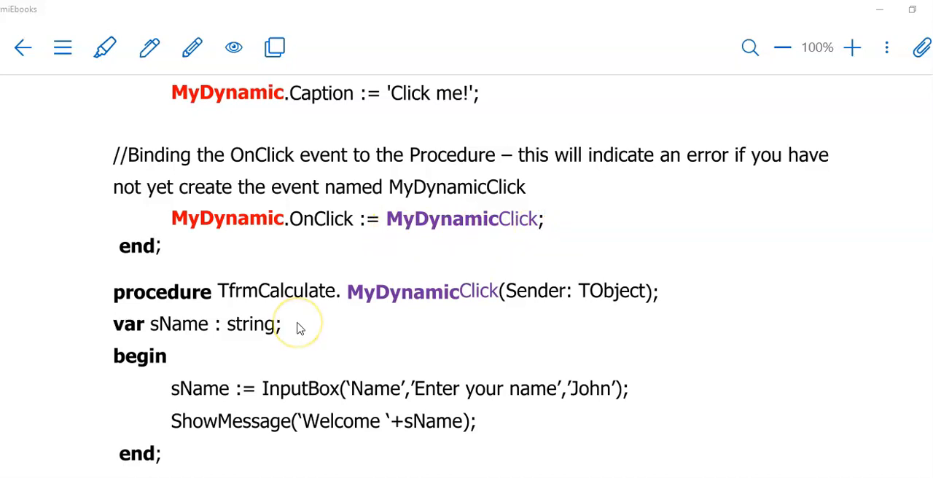
mouse_move(203, 402)
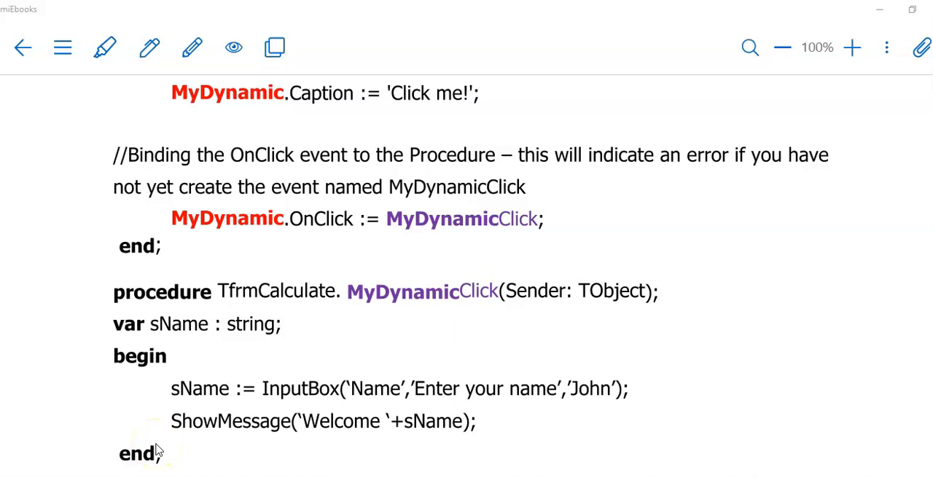
mouse_move(279, 345)
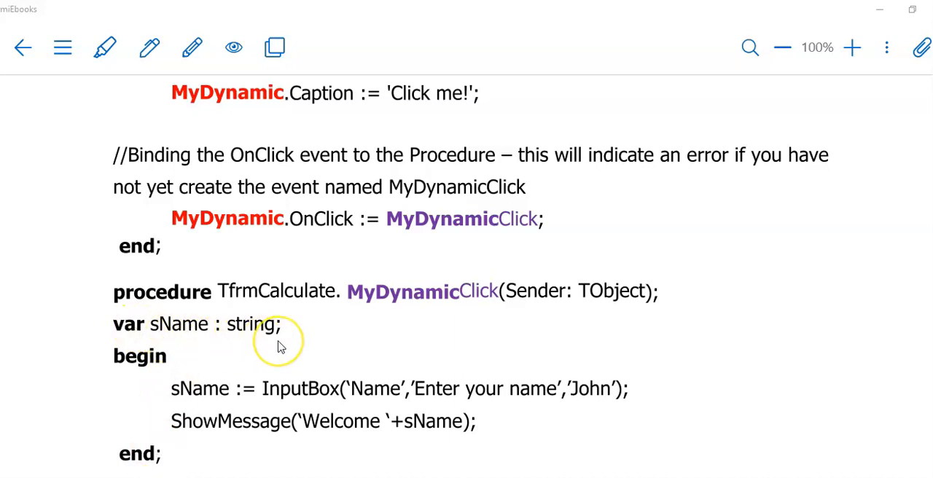
mouse_move(221, 385)
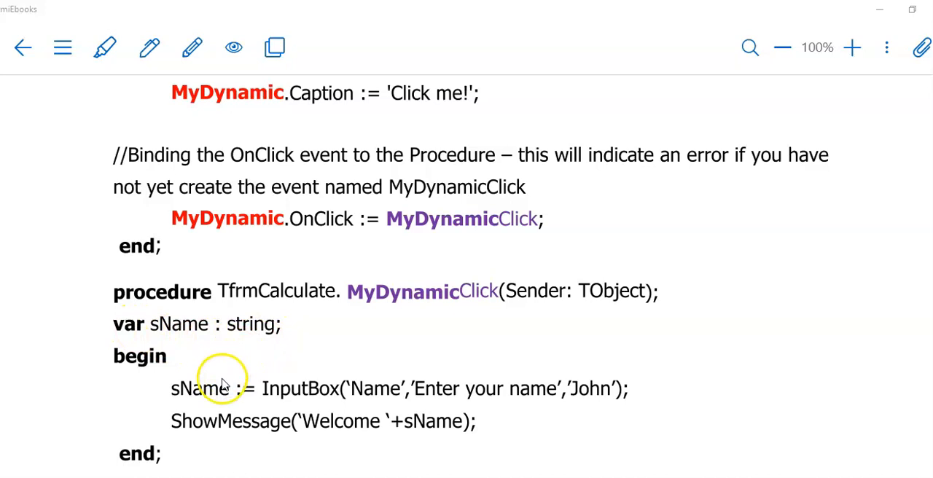
mouse_move(190, 443)
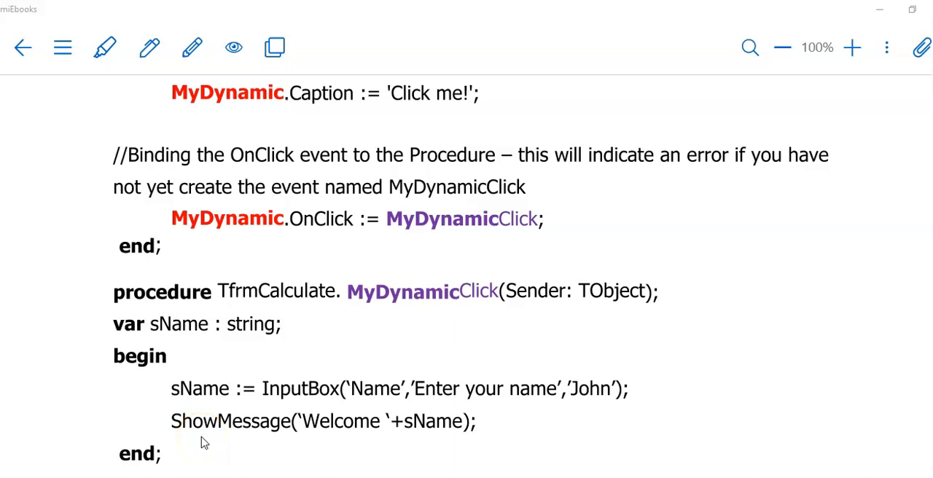
- Move the eBook to the OnClick binding and TfrmCalculate.MyDynamicClick procedure notes
scroll("down", 3)
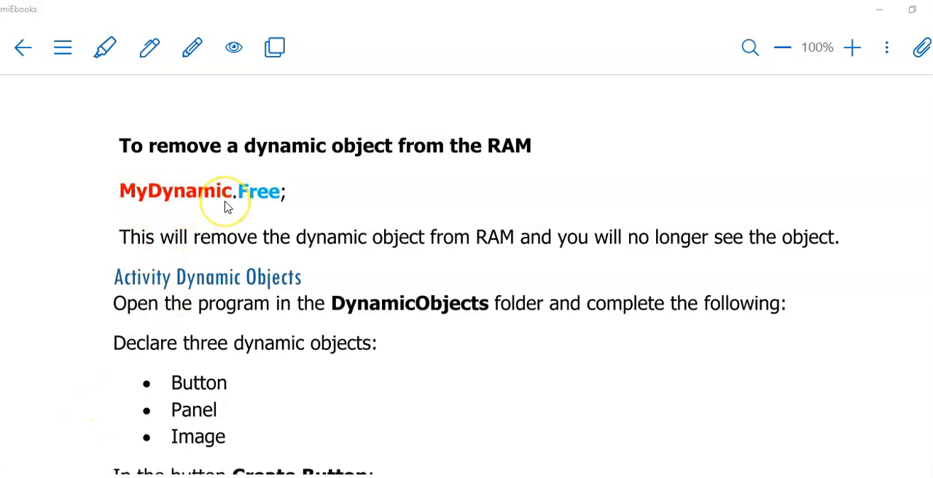
mouse_move(275, 201)
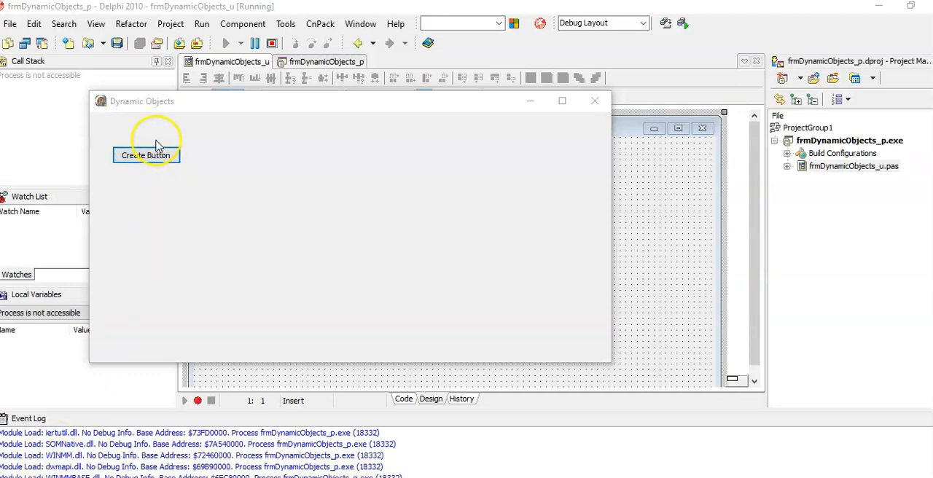
- In the running Dynamic Objects demo, create the dynamic Create Panel button, then the green panel
left_click(146, 154)
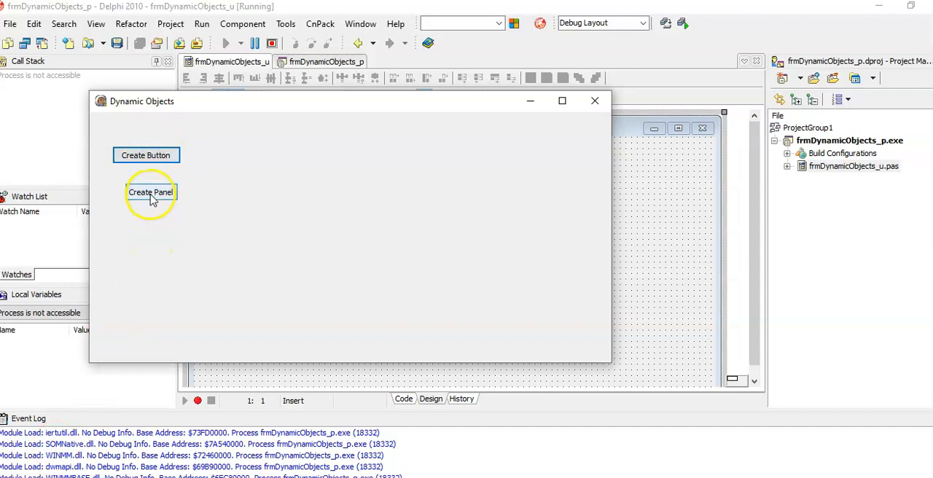
left_click(152, 192)
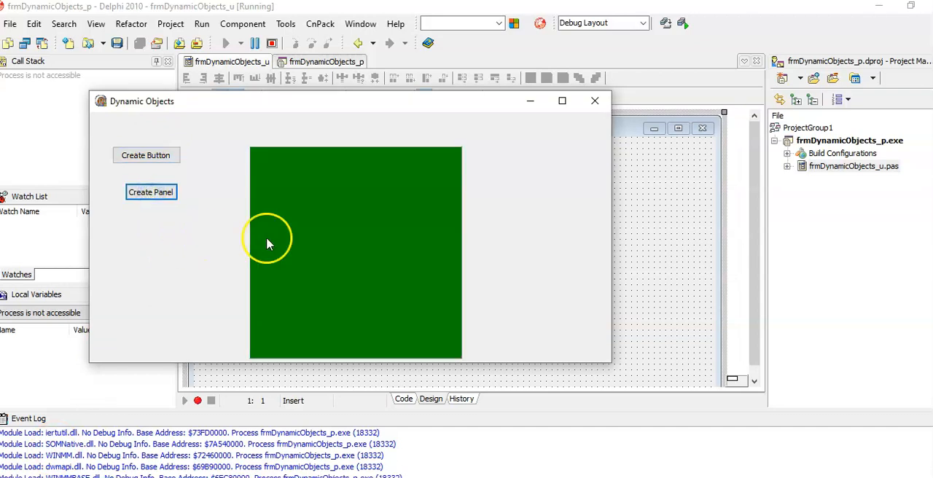